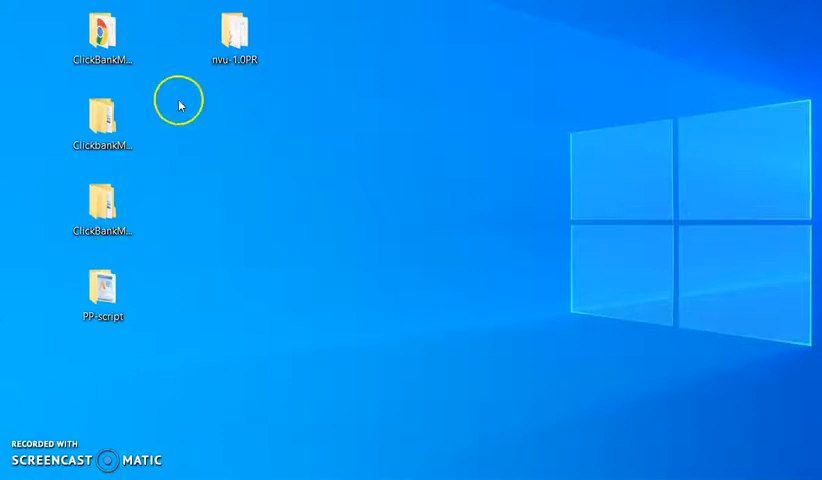
Step: Select the nvu-1.0PR folder icon on the Windows desktop
click(232, 35)
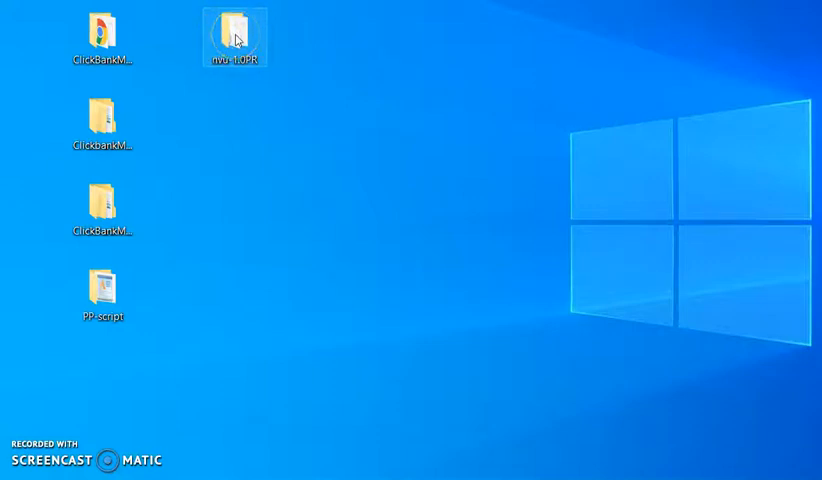
click(234, 30)
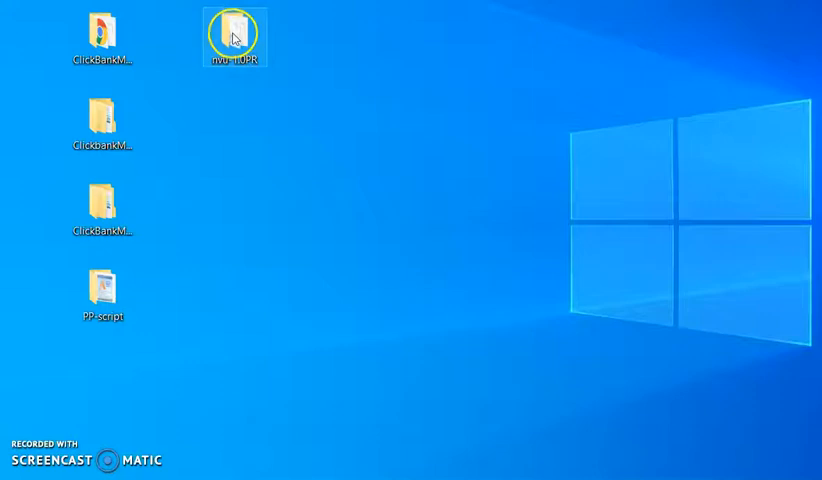
double_click(234, 37)
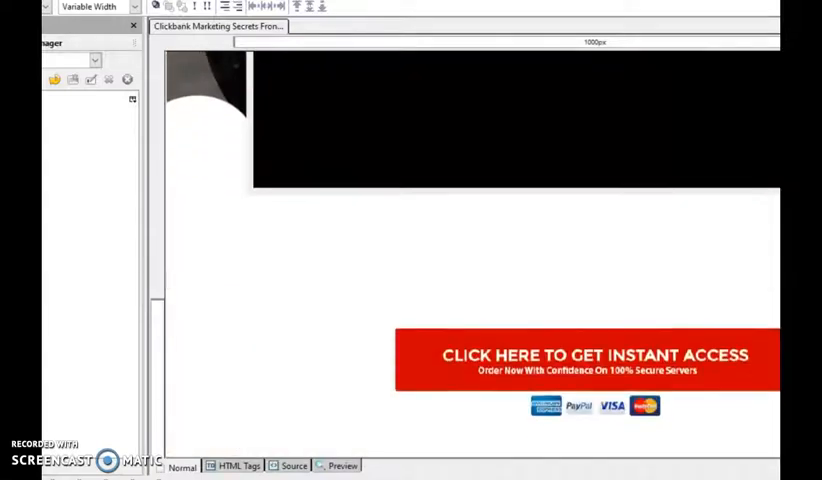
scroll(down, 3)
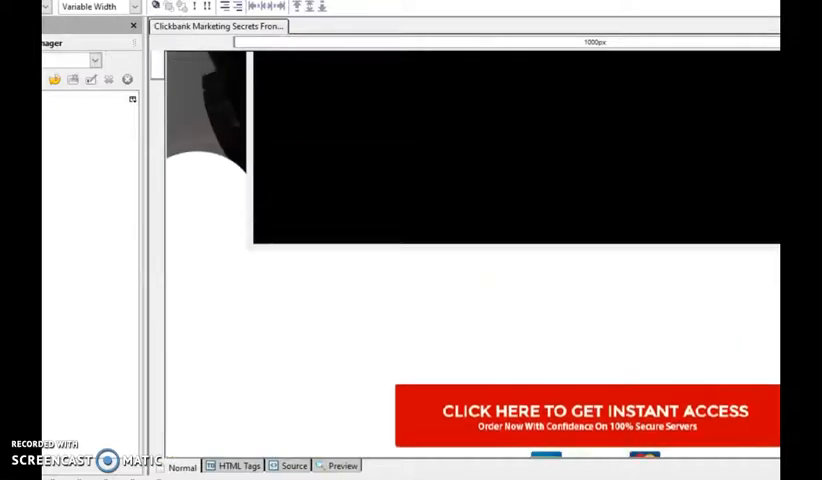
scroll(down, 3)
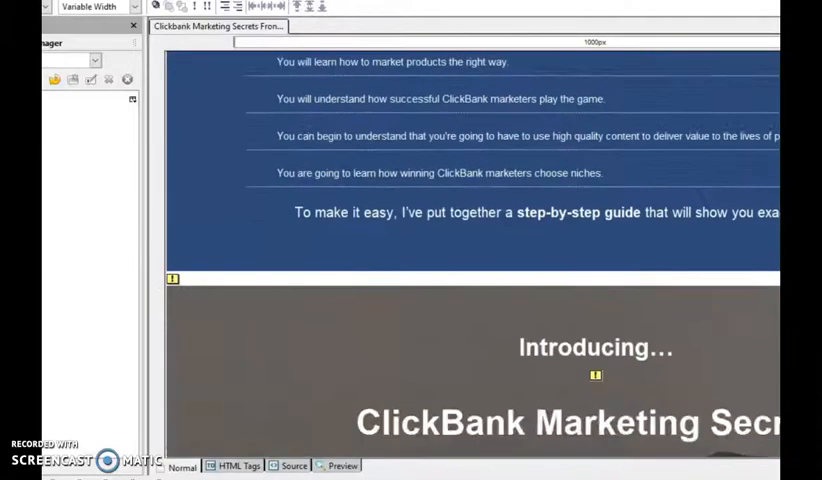
scroll(down, 3)
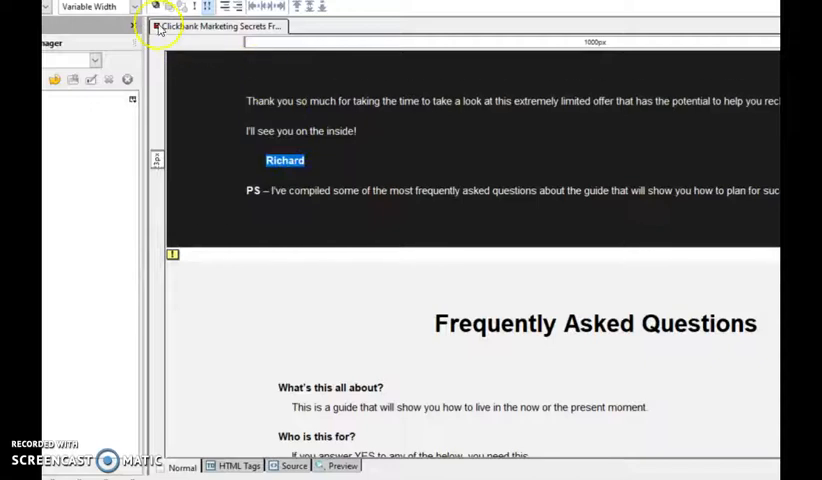
Step: Apply a handwritten script font to the signature name above the PS line
click(130, 7)
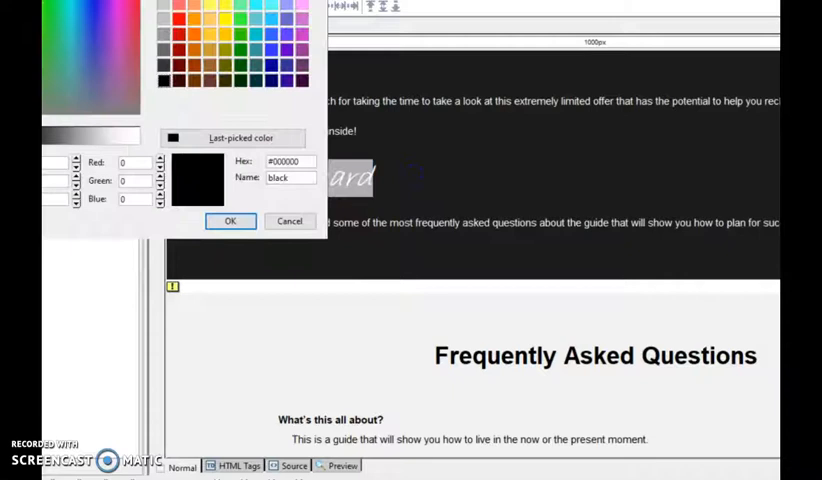
Step: Confirm black as the signature's text colour in the color chooser
click(230, 221)
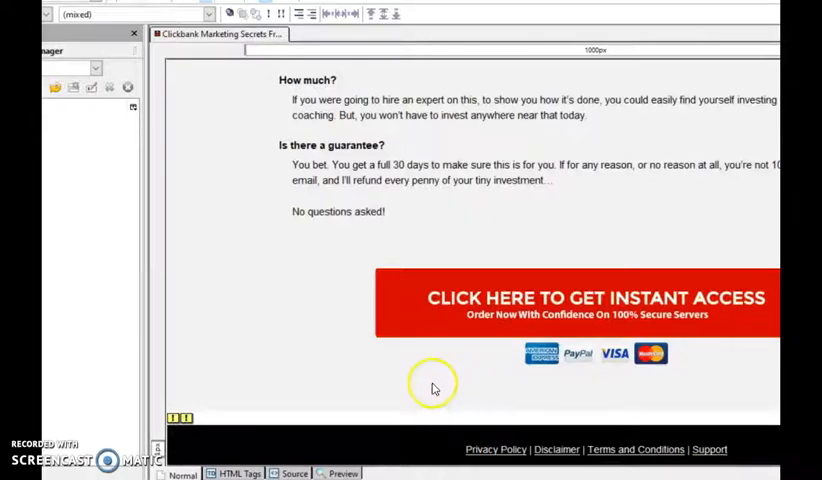
Step: Scroll to the page bottom with the guarantee, order button and footer links
scroll(down, 3)
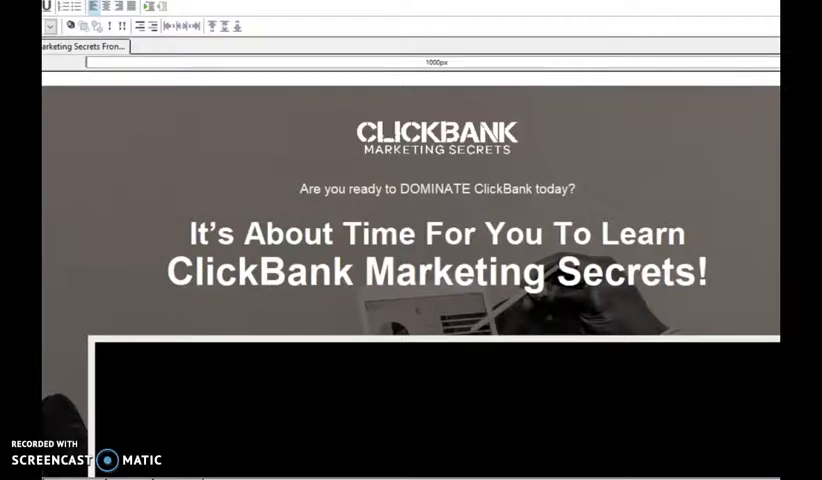
Step: Scroll back to the ClickBank Marketing Secrets header at the top
scroll(down, 3)
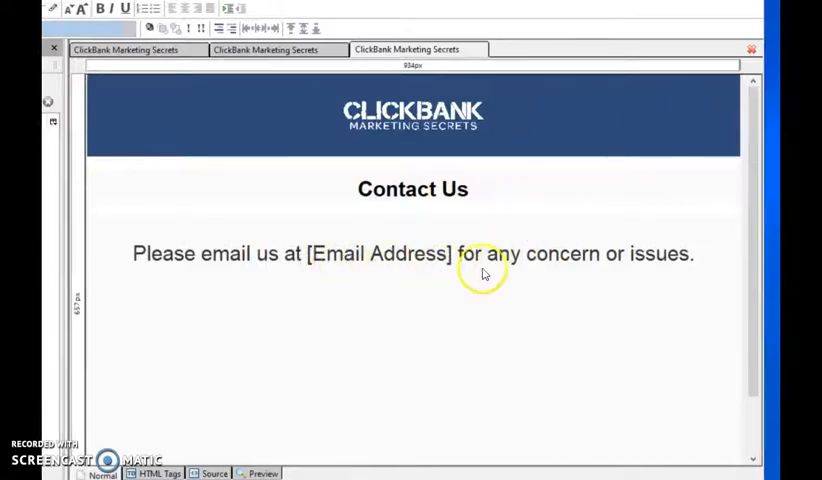
mouse_move(393, 265)
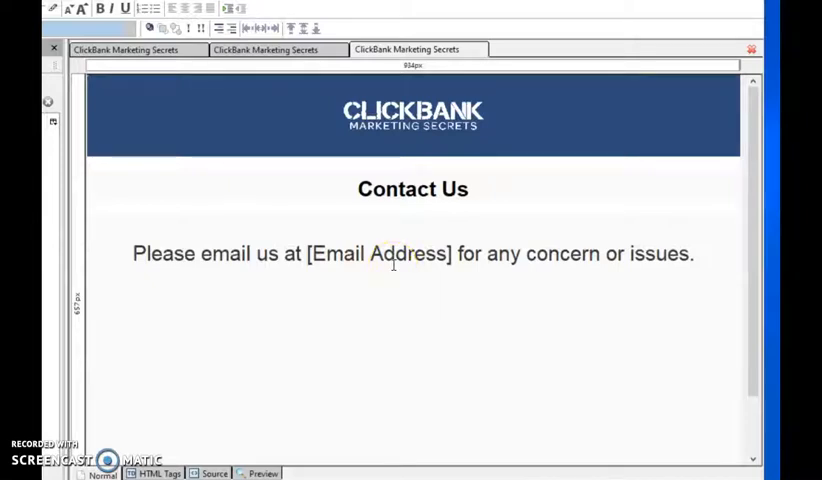